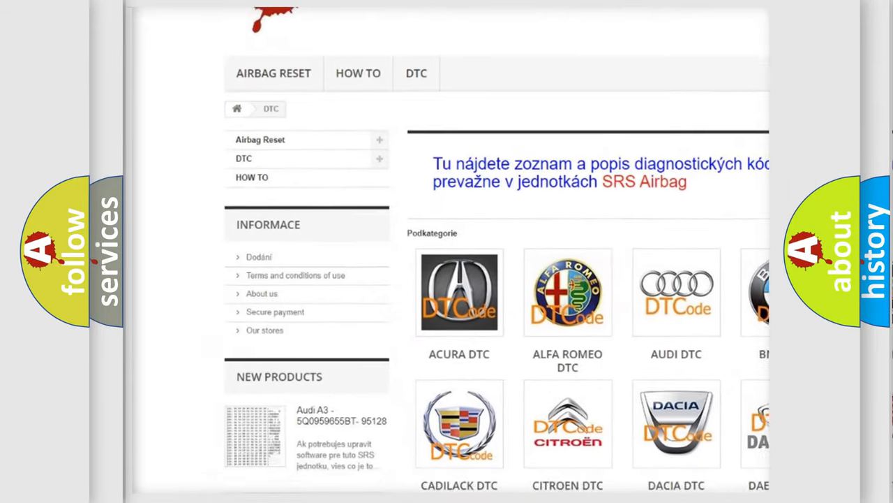
pyautogui.scroll(-3)
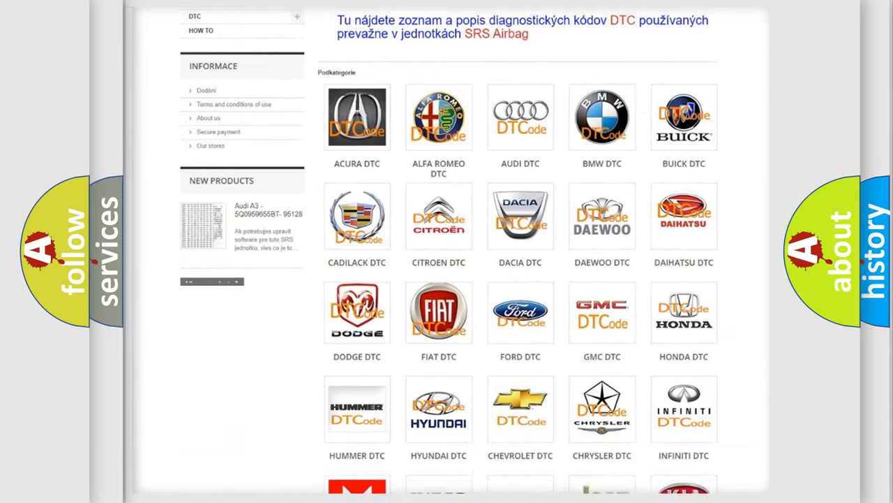
pyautogui.scroll(-3)
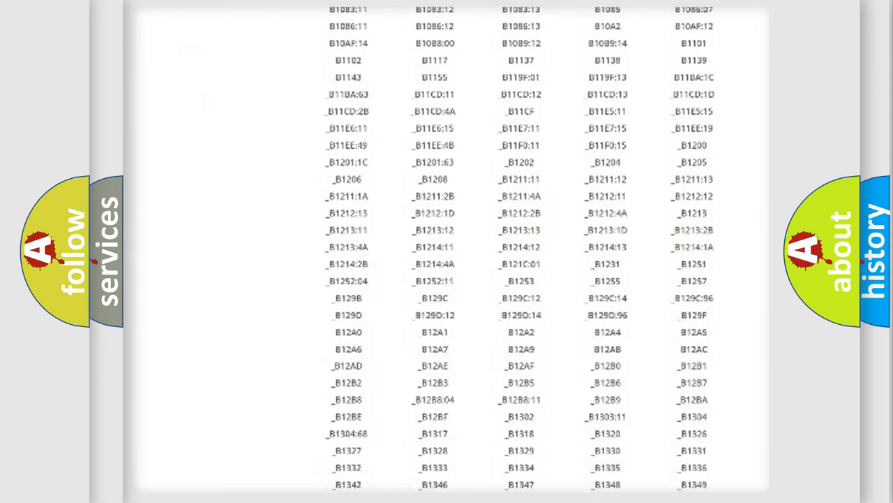
pyautogui.scroll(-3)
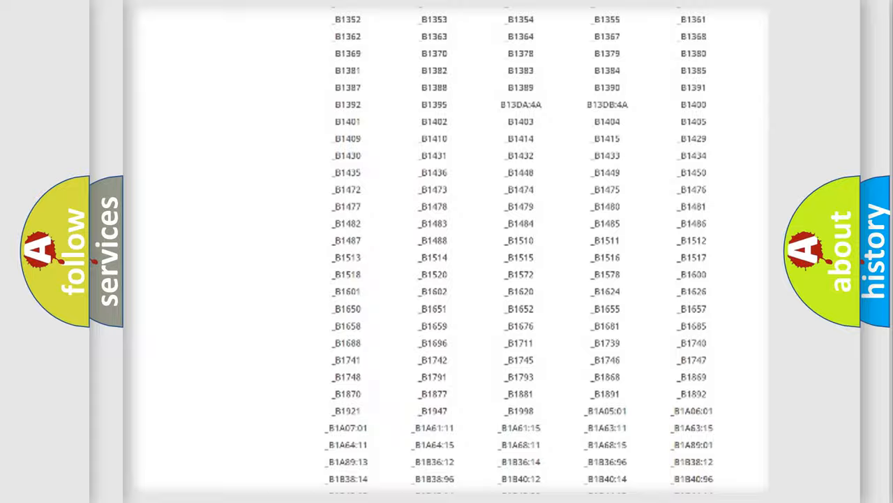